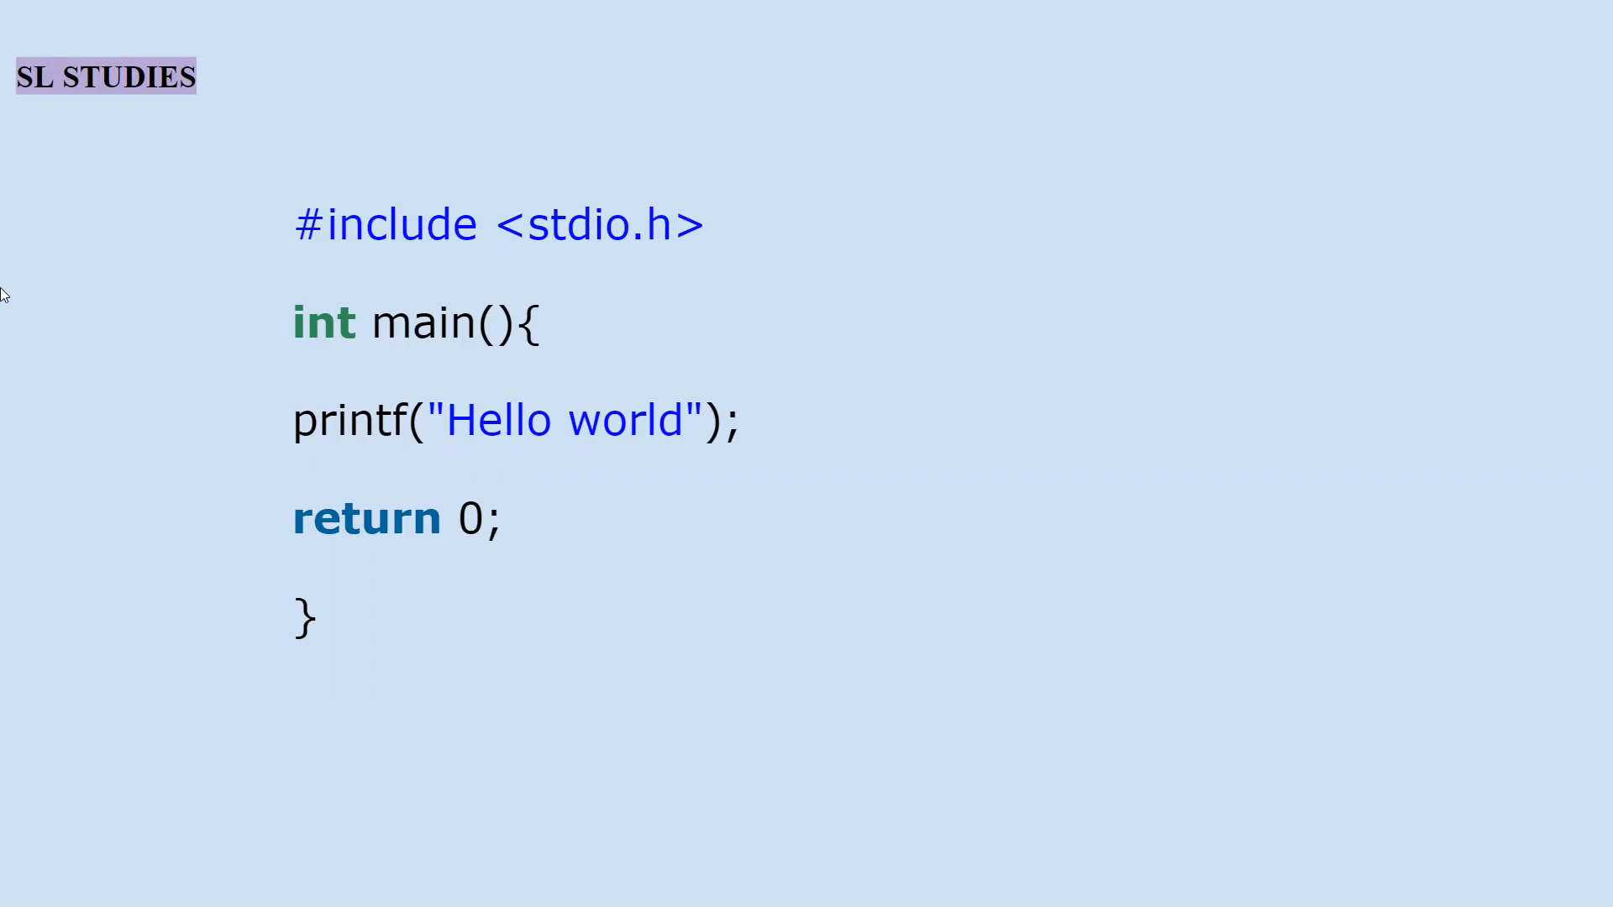
mouse_move(362, 334)
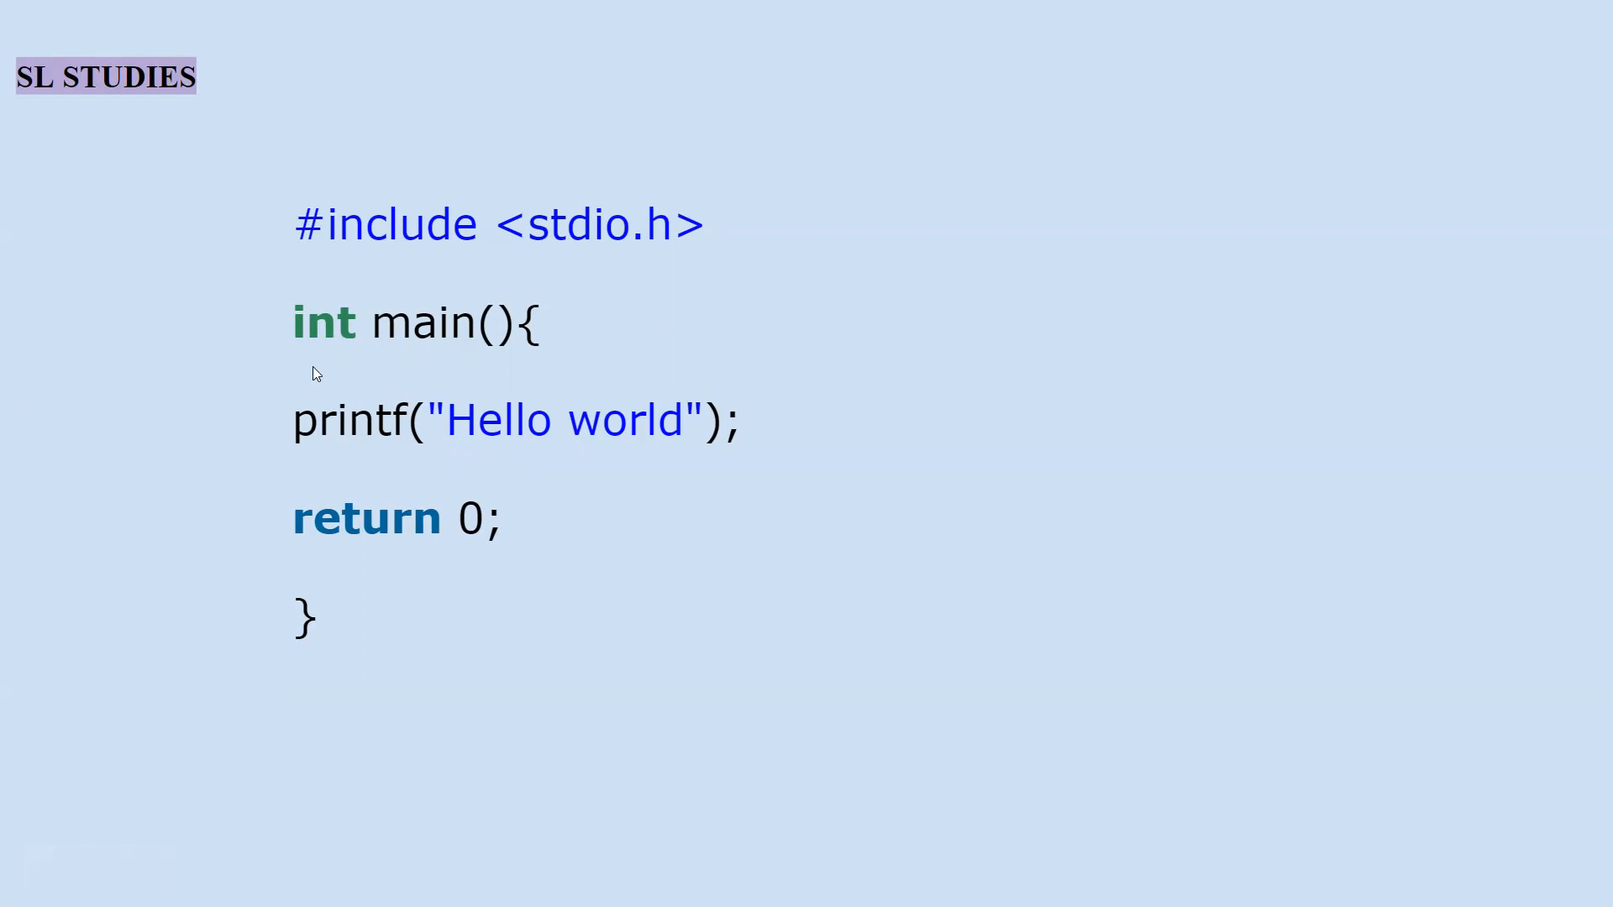
mouse_move(522, 402)
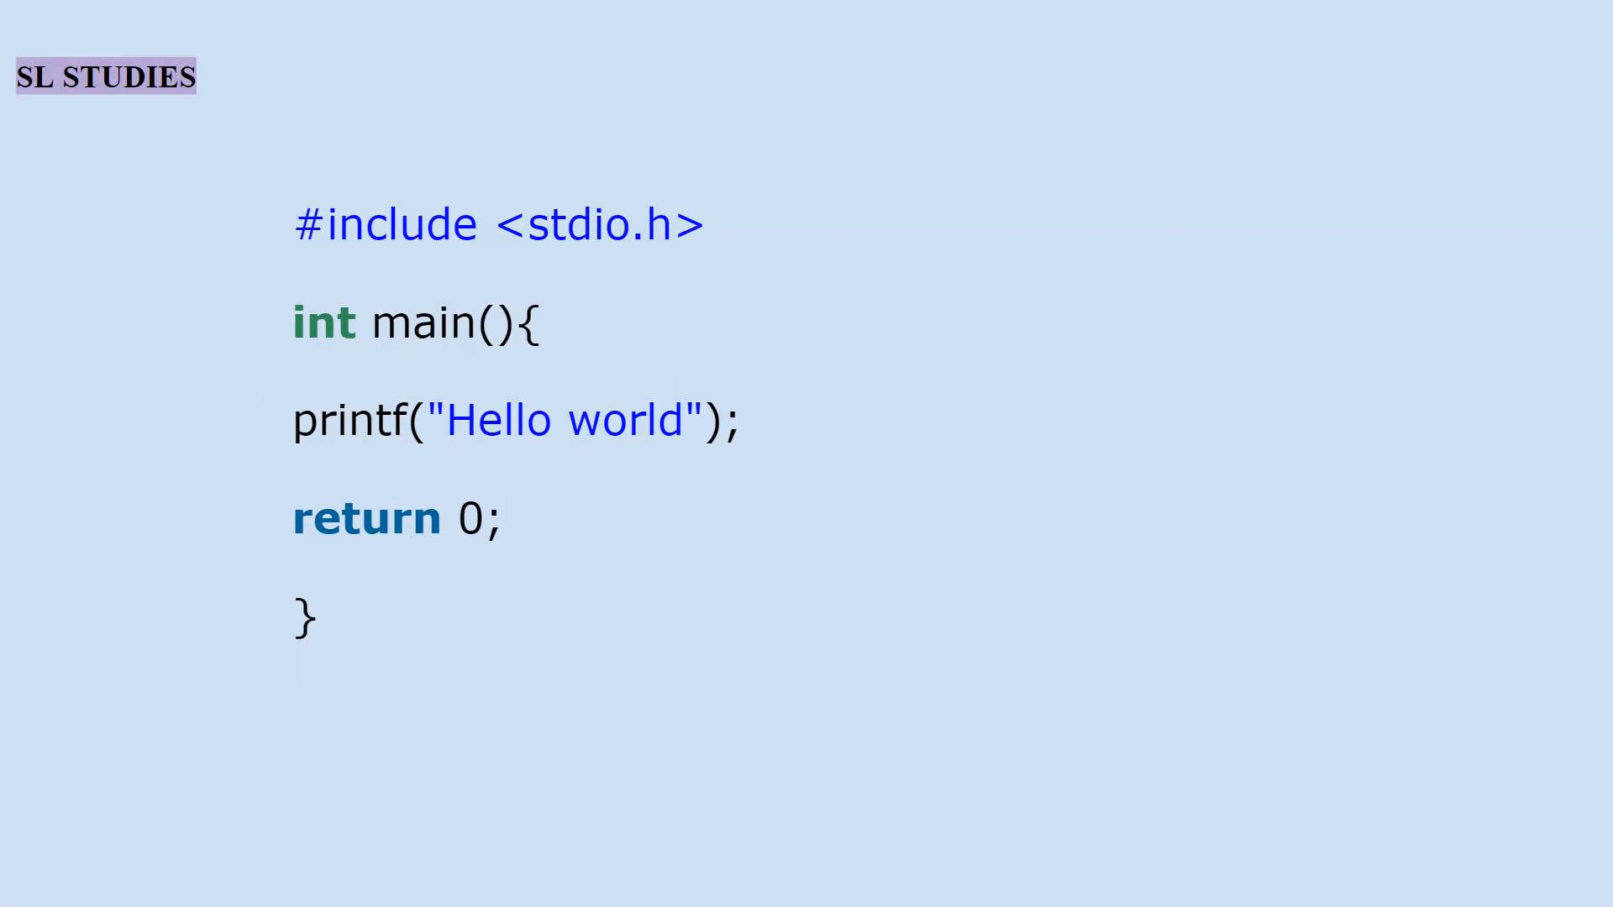
mouse_move(619, 272)
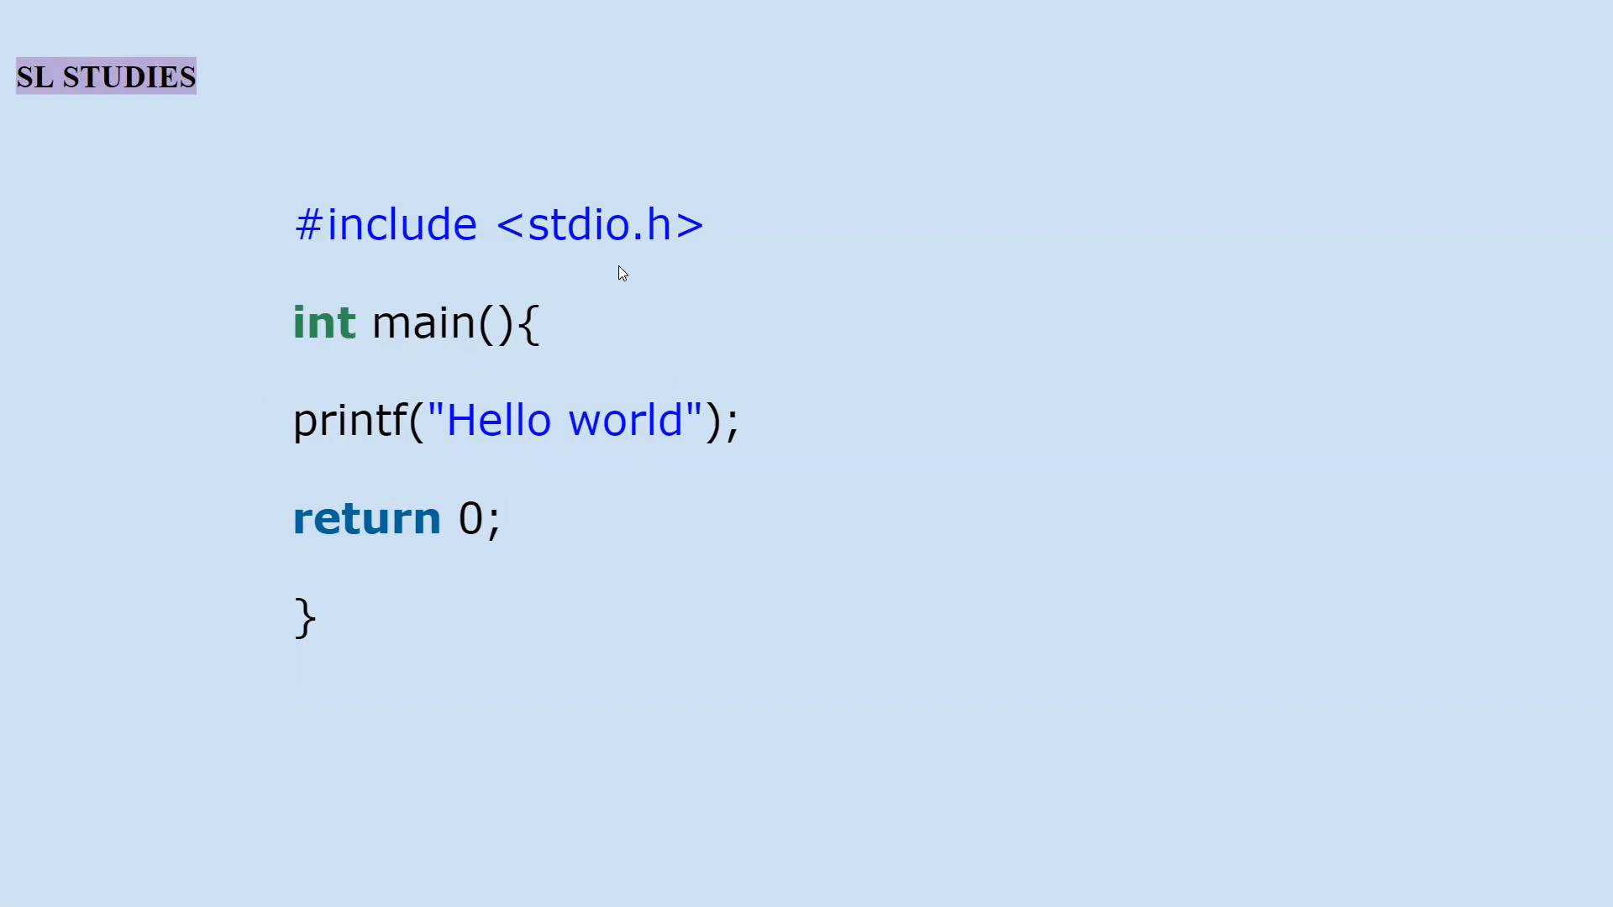
mouse_move(291, 519)
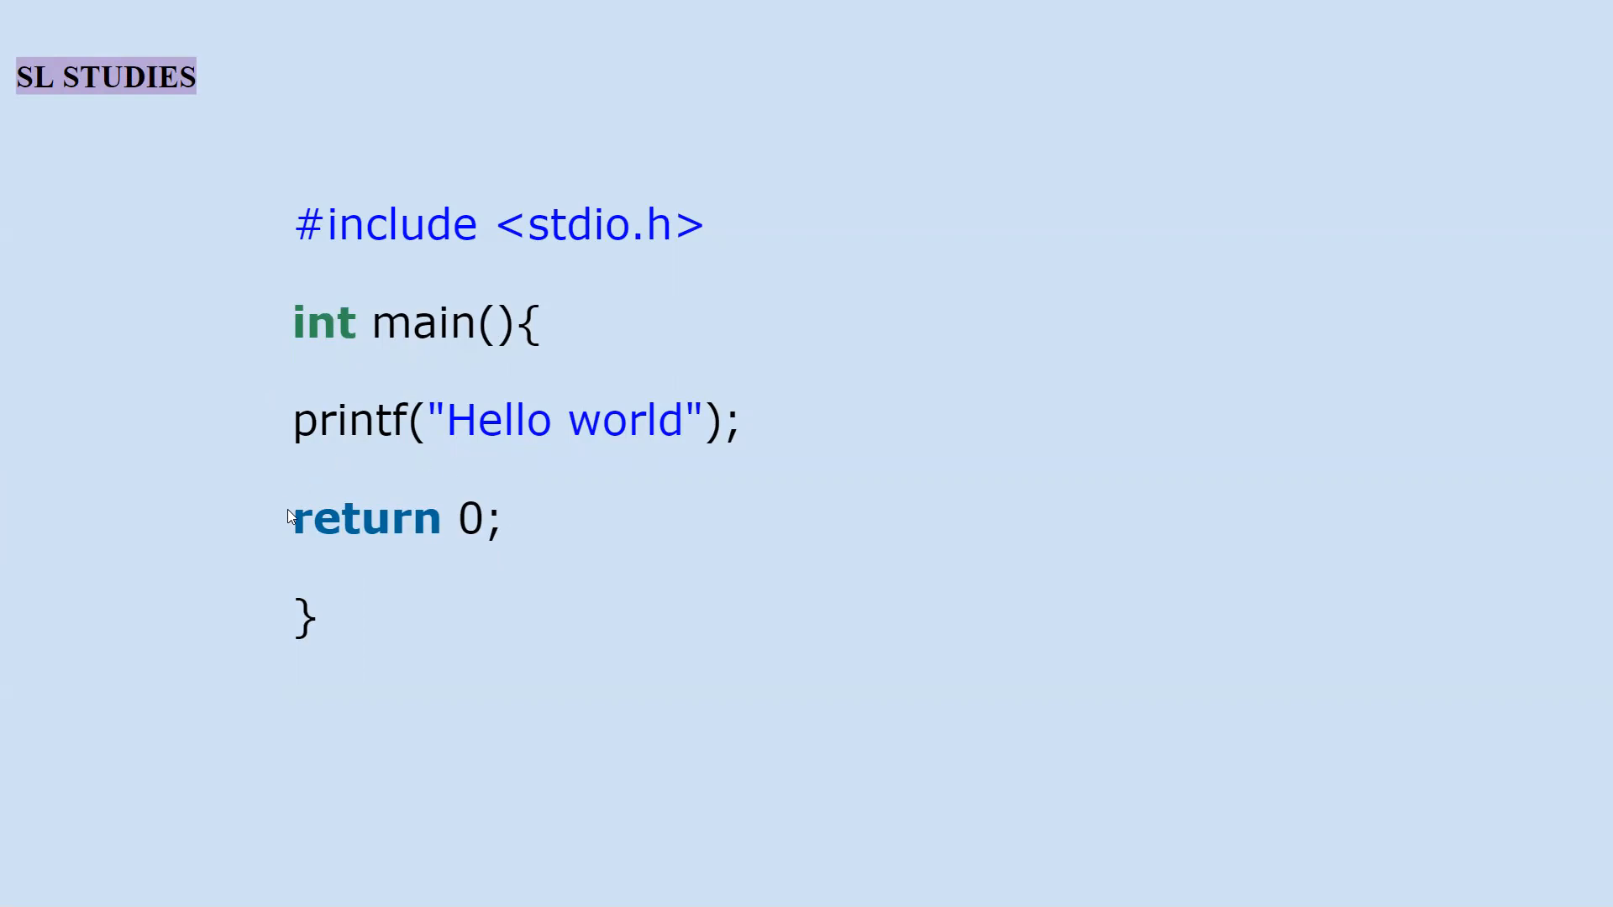